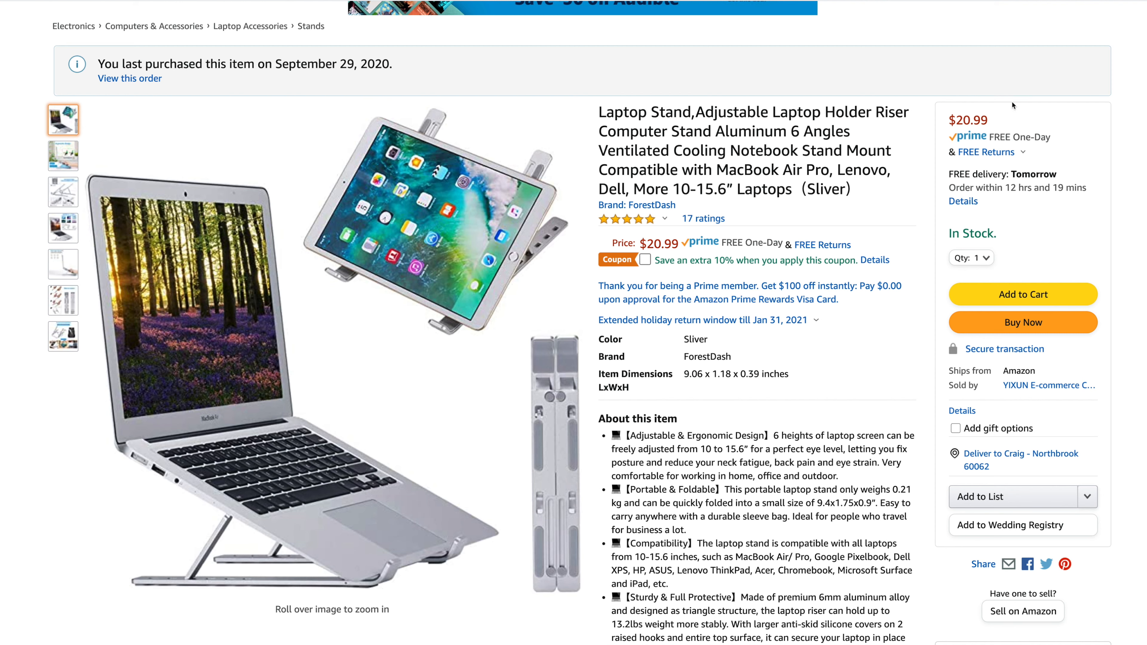
mouse_move(1010, 218)
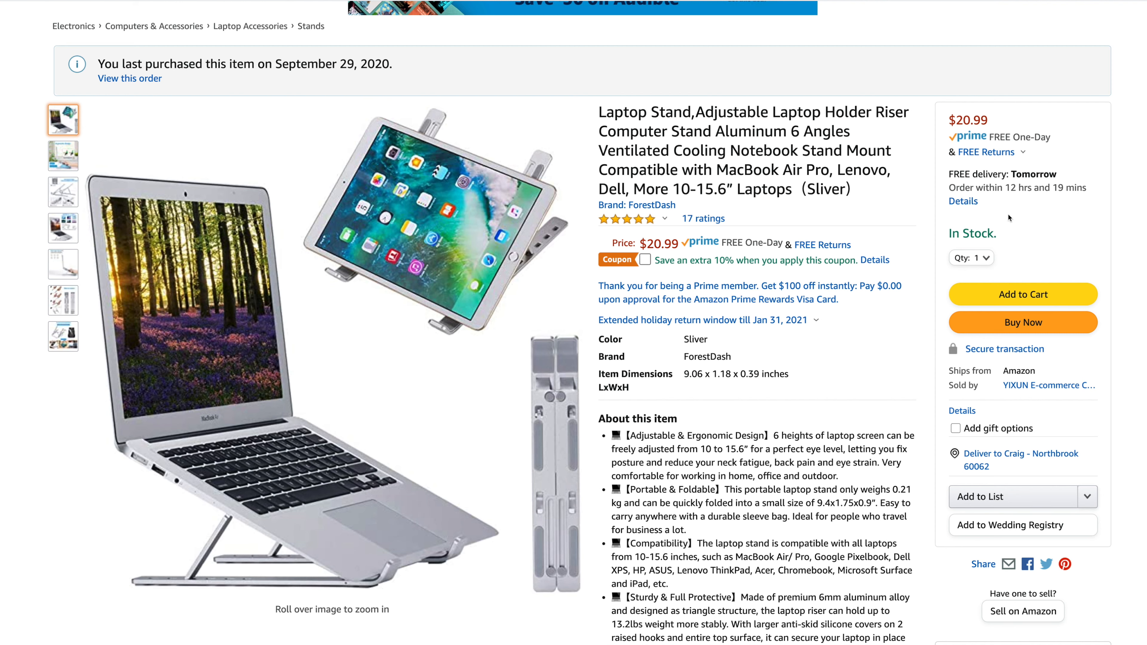
mouse_move(720, 209)
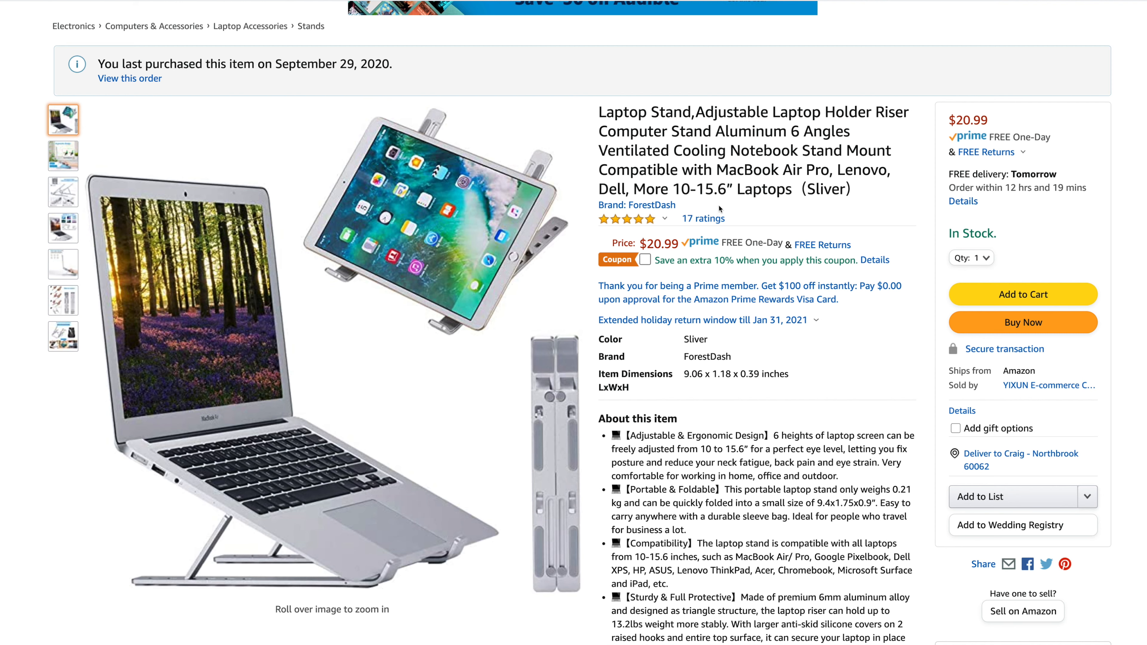
mouse_move(694, 120)
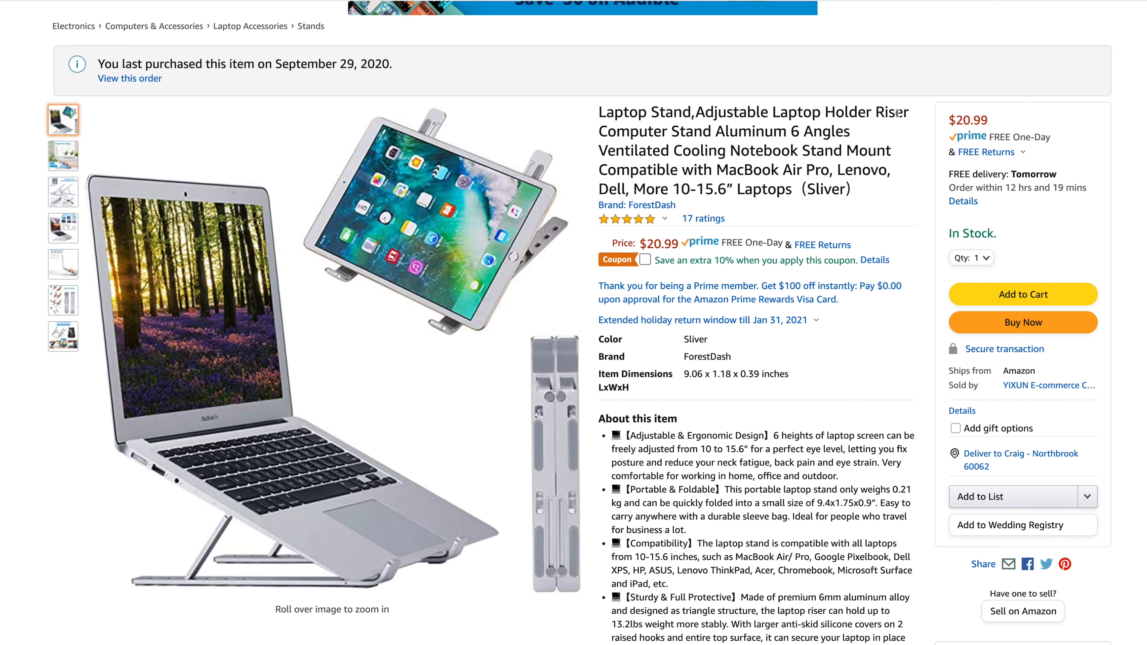
mouse_move(841, 343)
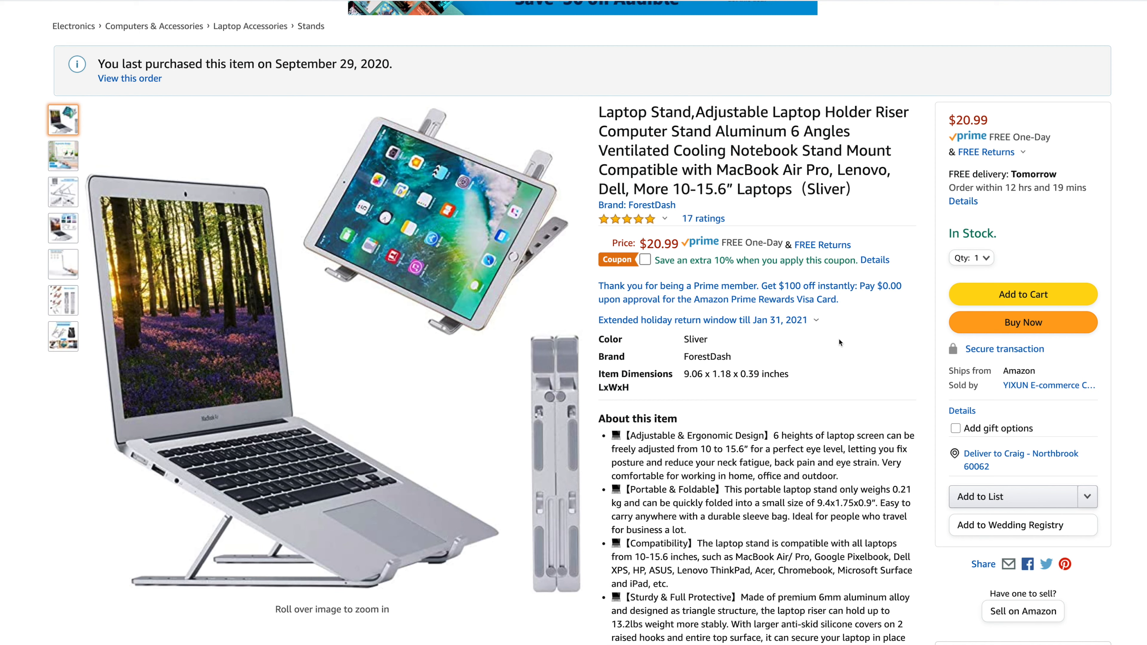
mouse_move(860, 180)
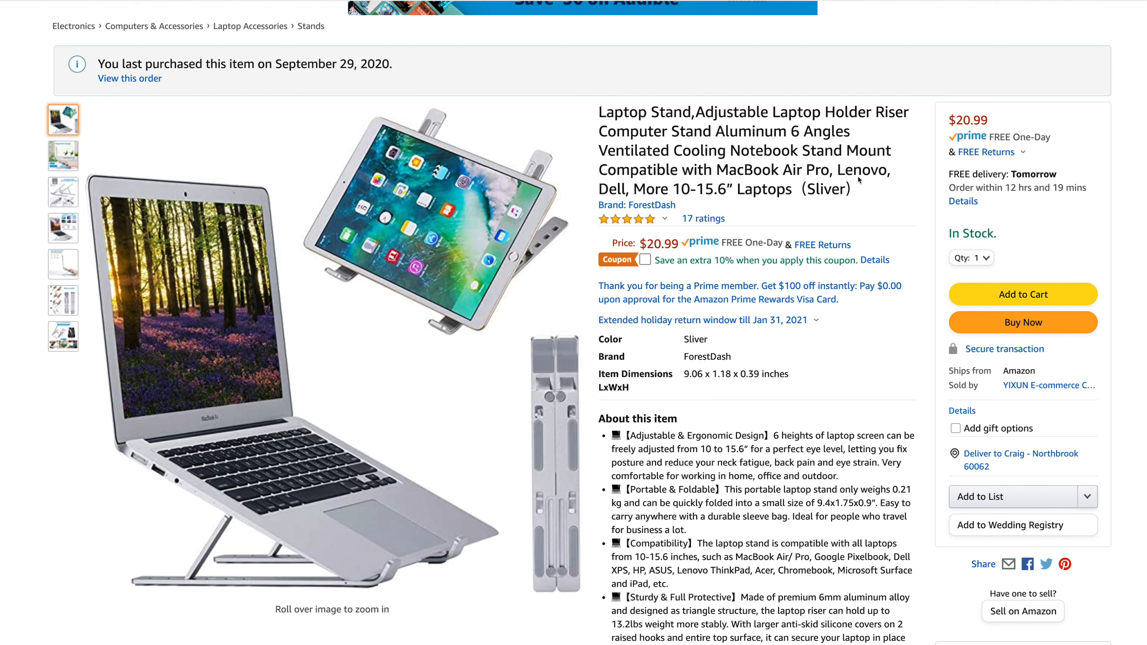
mouse_move(703, 219)
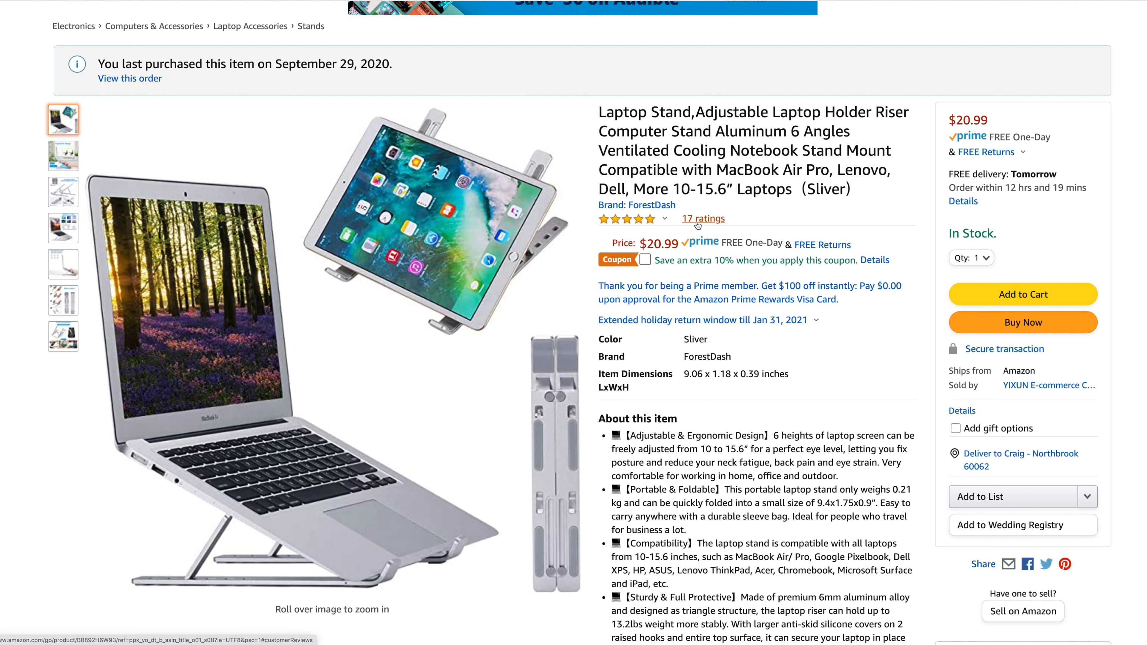